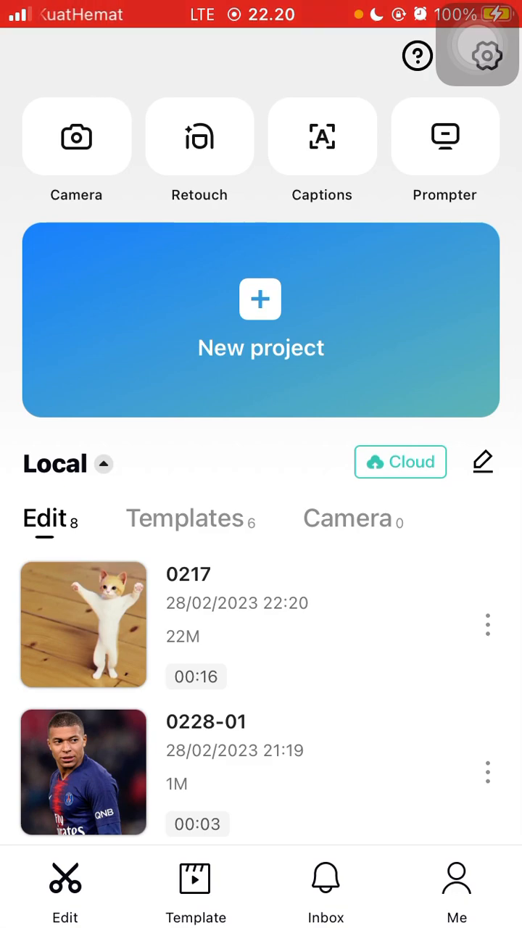
Open project 0217, the 16-second dancing-cat clip, in the editor
click(84, 625)
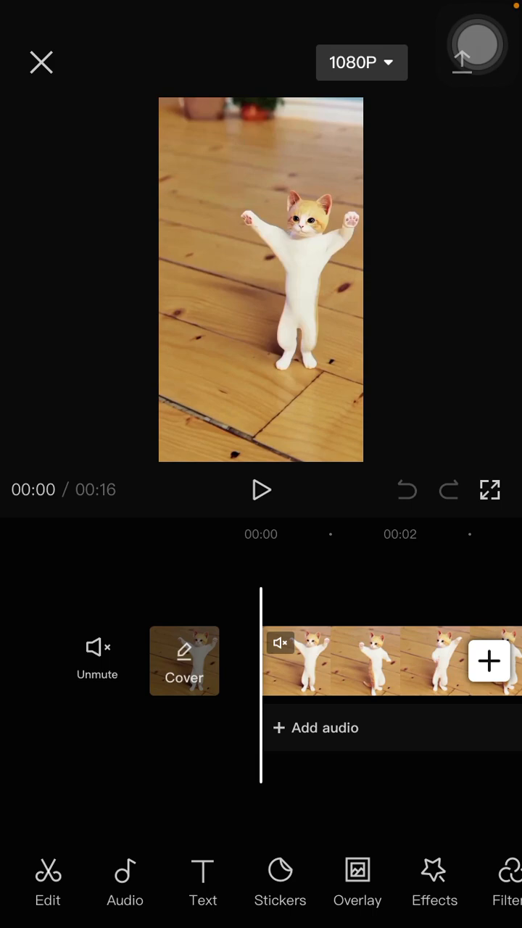
Bring up the Stickers panel below the dancing-cat preview
click(476, 45)
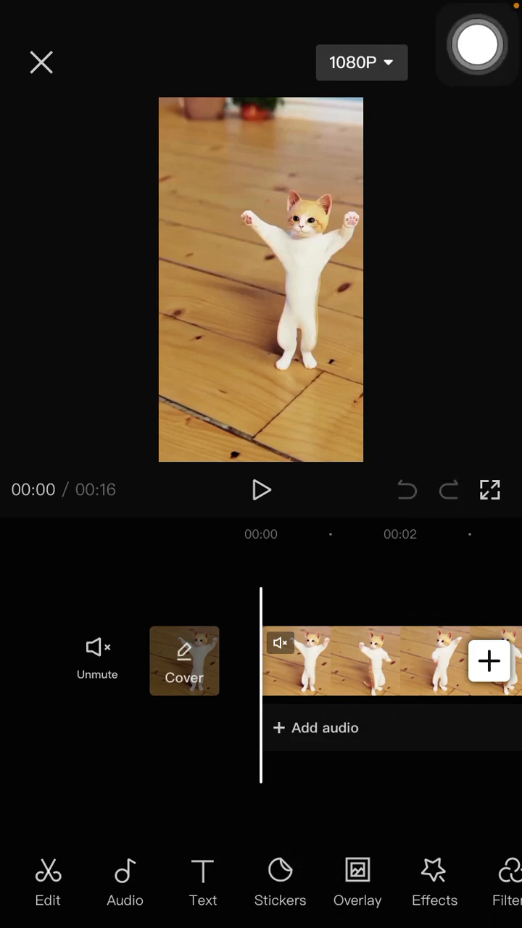
click(280, 881)
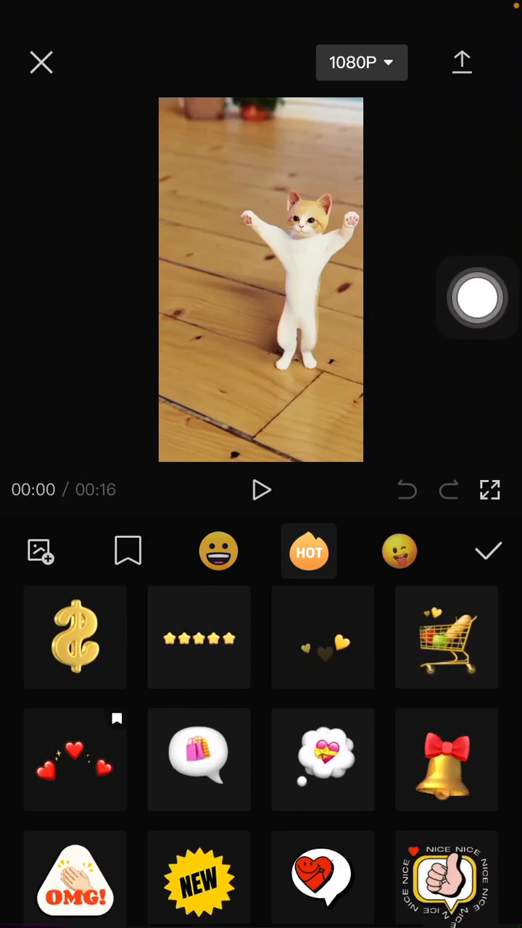
Place a CapCut logo sticker on the clip, try dragging it, then remove it
click(41, 550)
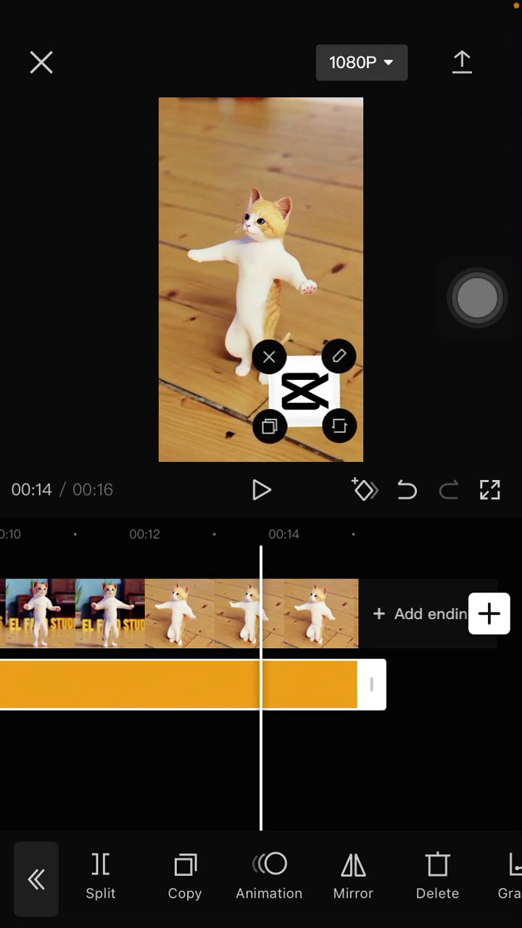
drag(305, 386, 199, 417)
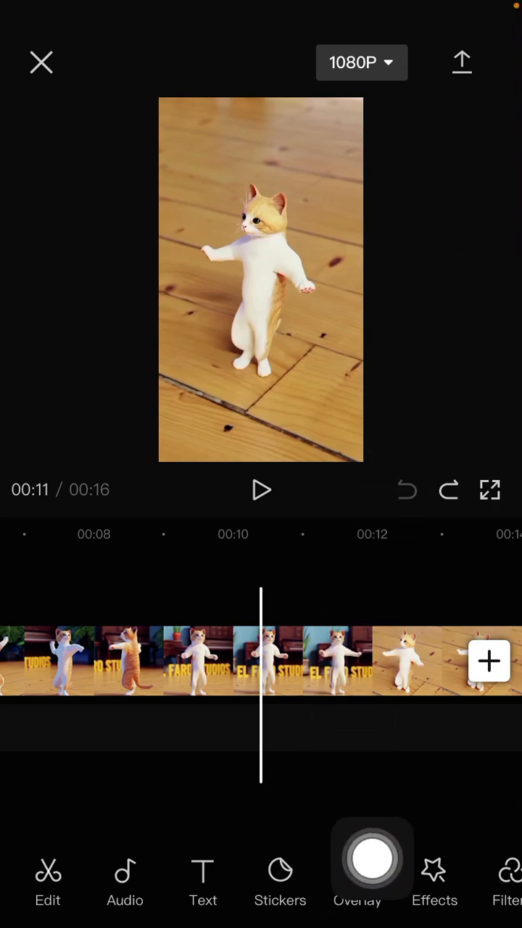
Add the CapCut logo photo as an overlay on its own track
click(372, 859)
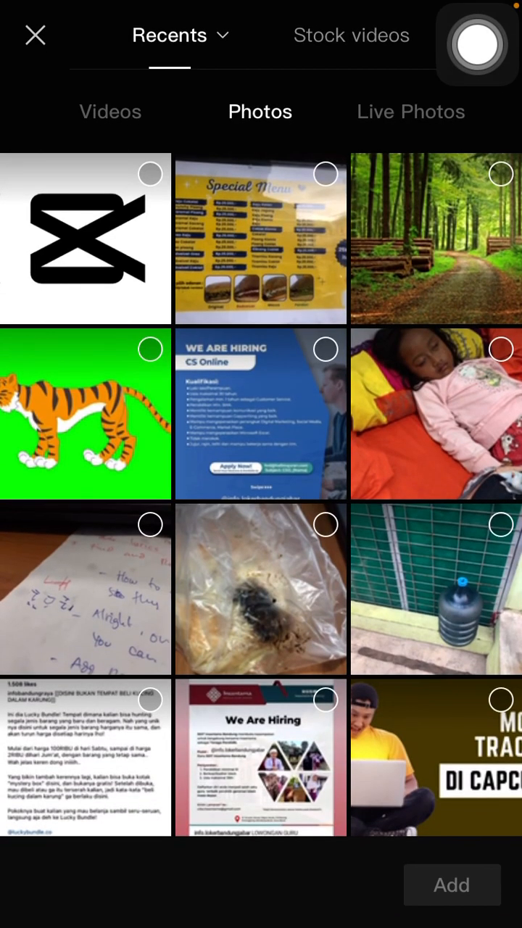
click(451, 884)
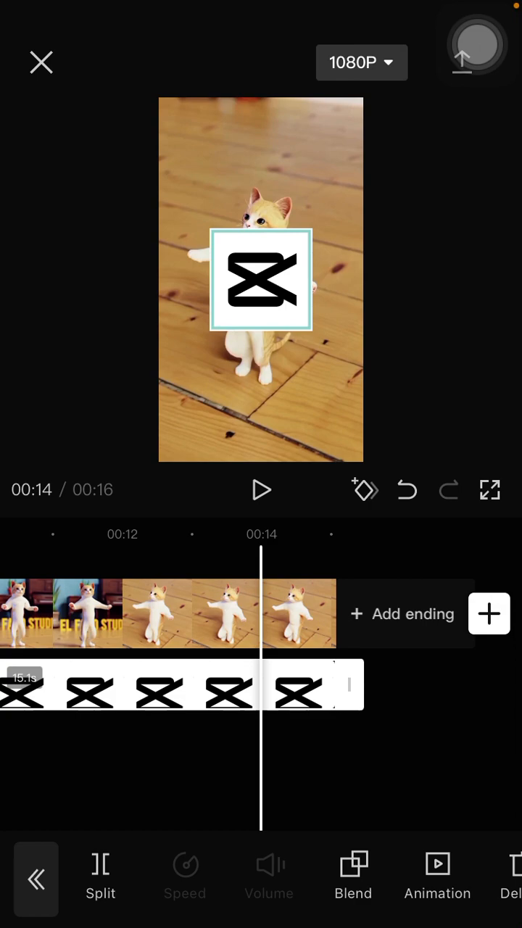
Move the logo overlay to the bottom-left corner and apply Darken blend at 92
drag(261, 282, 229, 402)
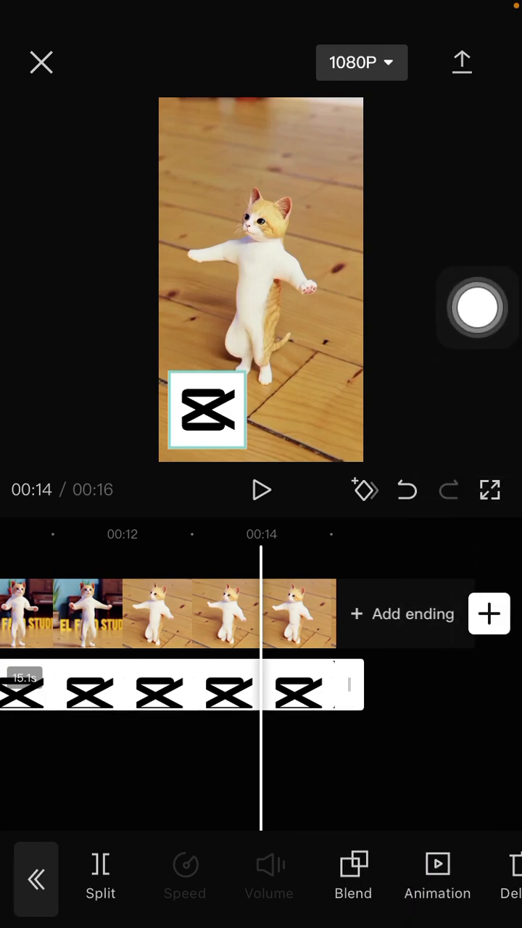
click(354, 877)
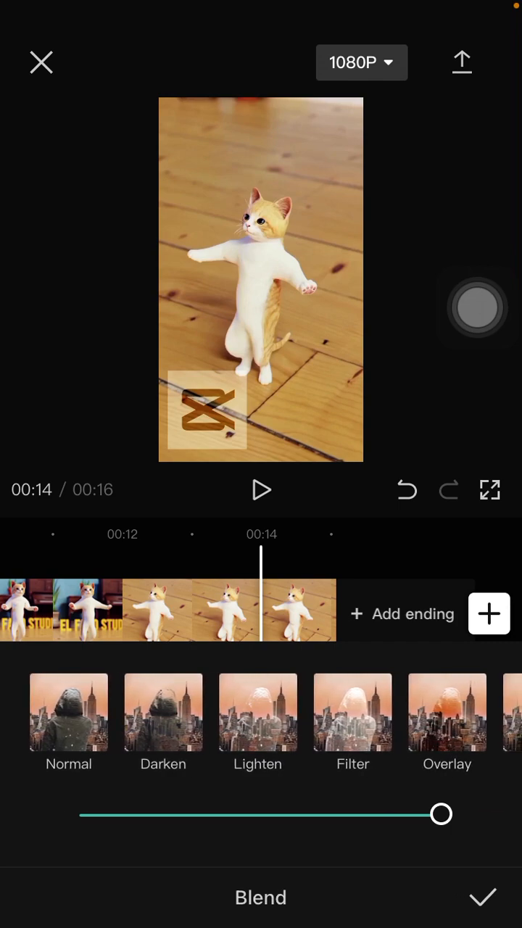
click(163, 713)
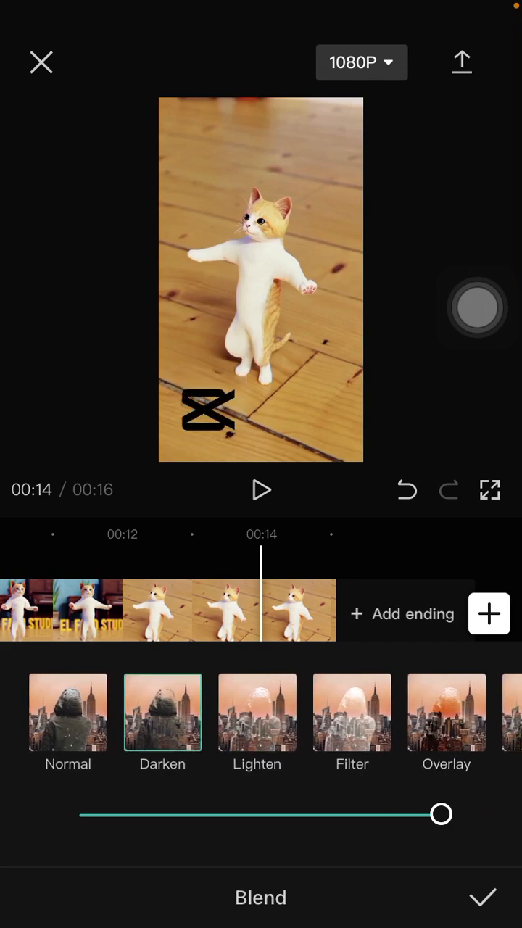
drag(440, 813, 412, 814)
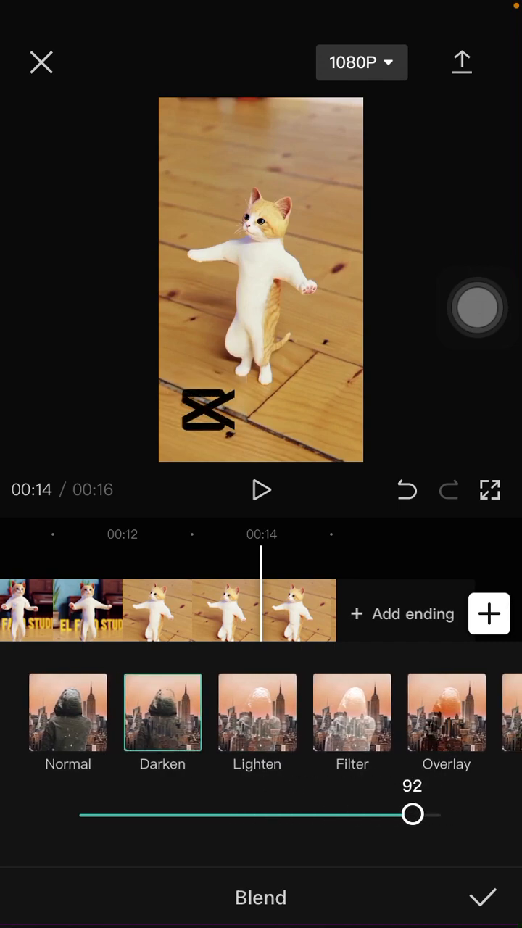